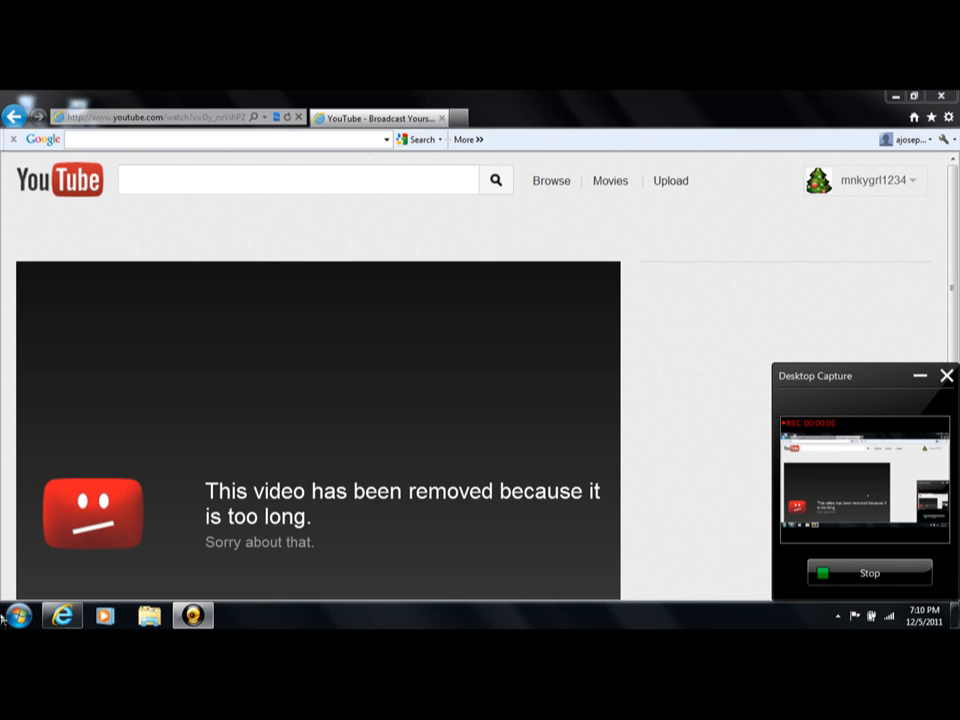
# Step: Open the Pictures library from the Start menu and scroll through the drawing thumbnails
pyautogui.click(18, 615)
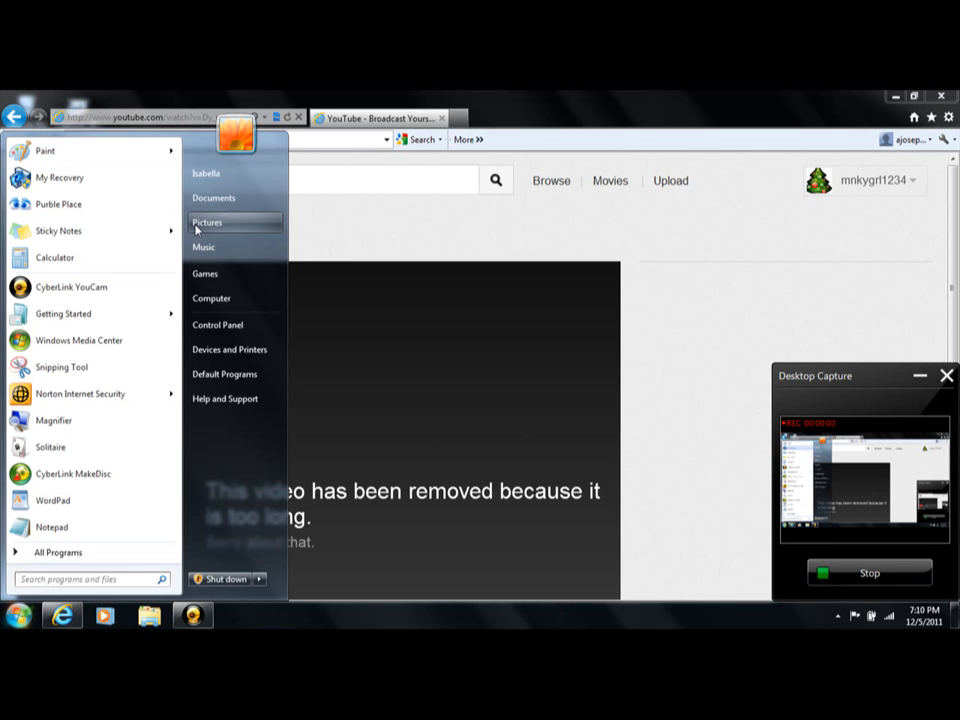
pyautogui.click(207, 222)
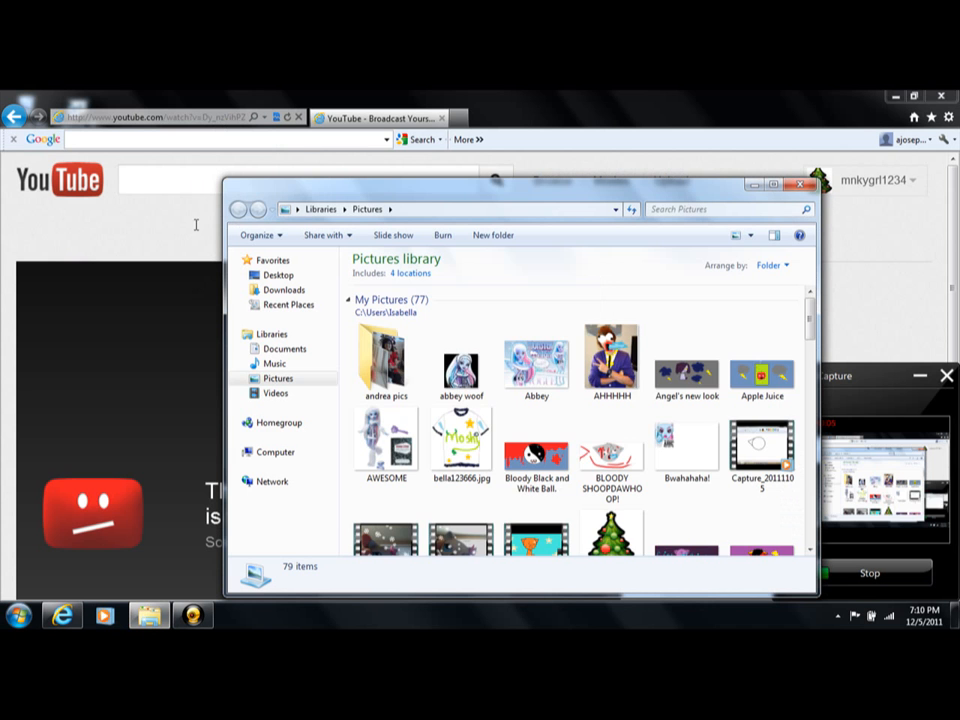
pyautogui.scroll(-3)
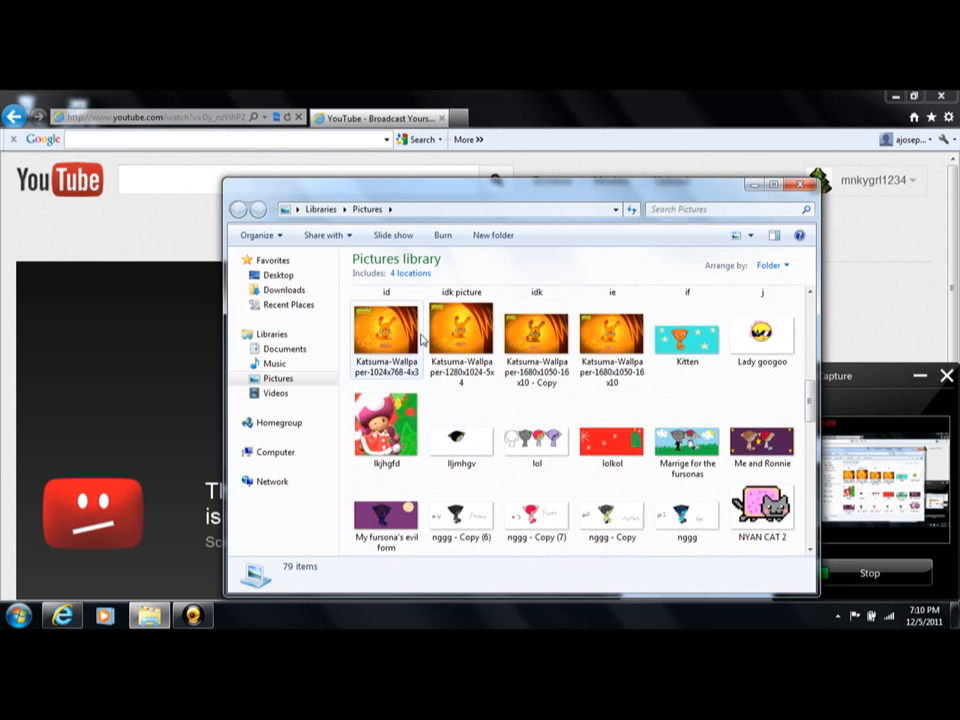
pyautogui.scroll(-3)
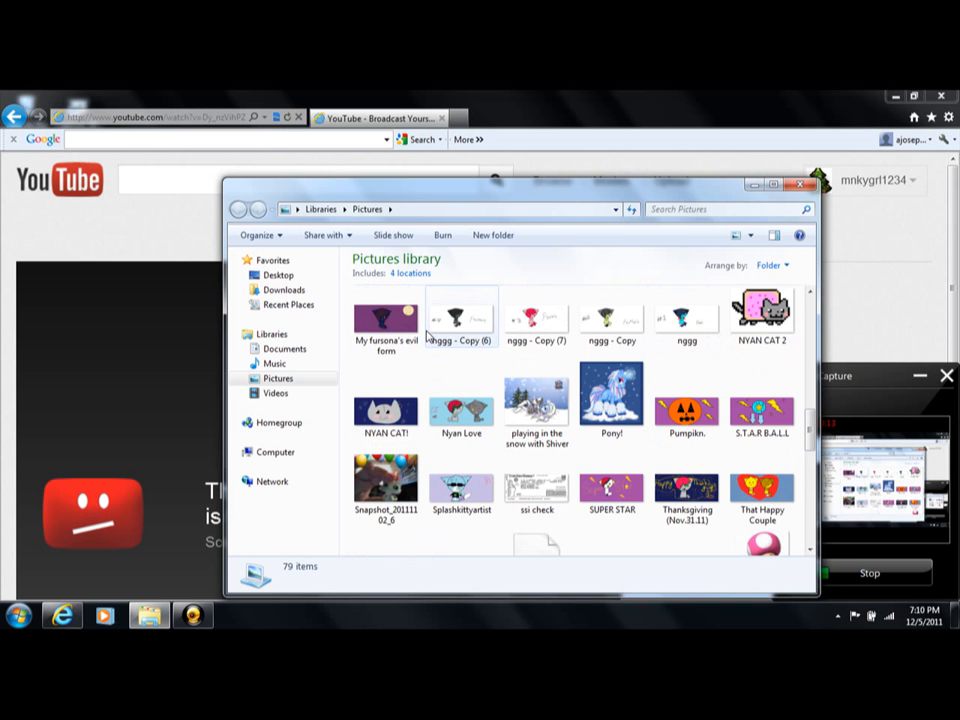
pyautogui.scroll(-3)
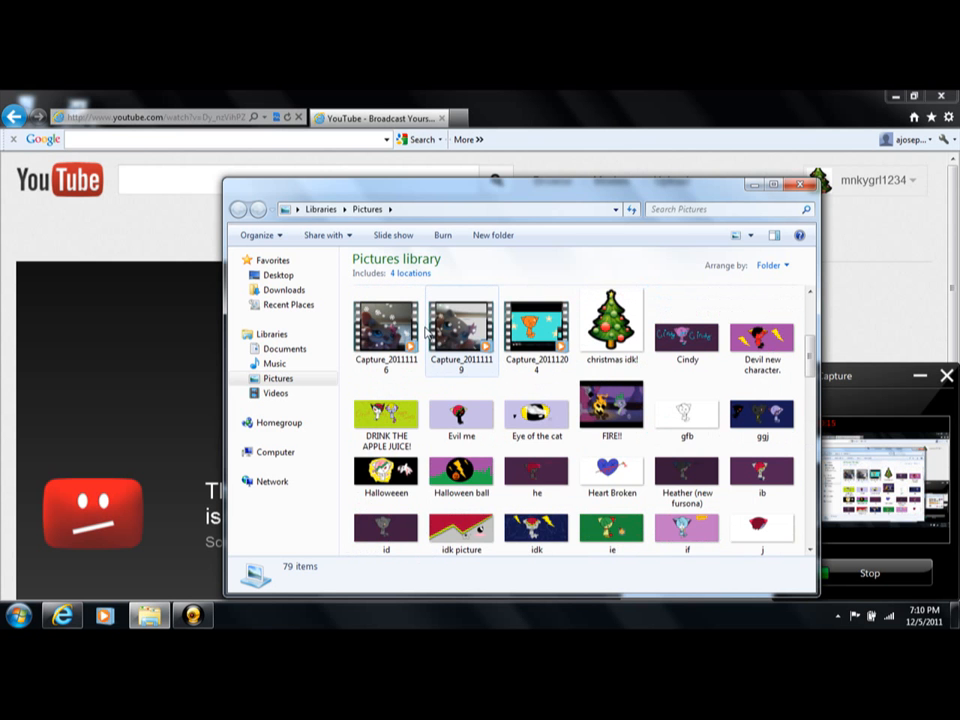
pyautogui.scroll(-3)
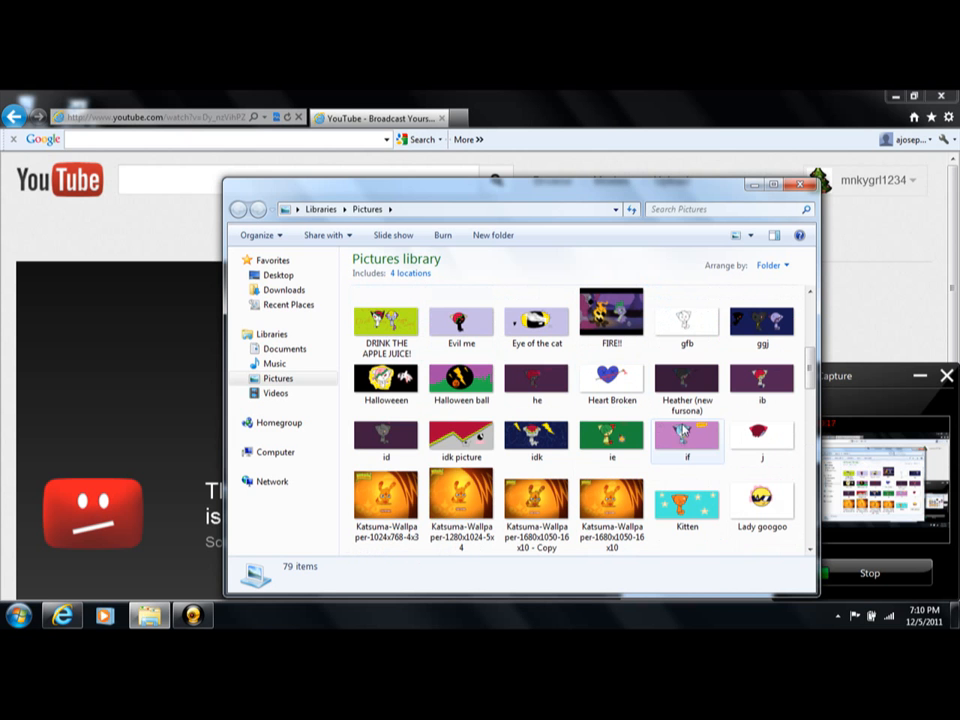
pyautogui.moveTo(687, 430)
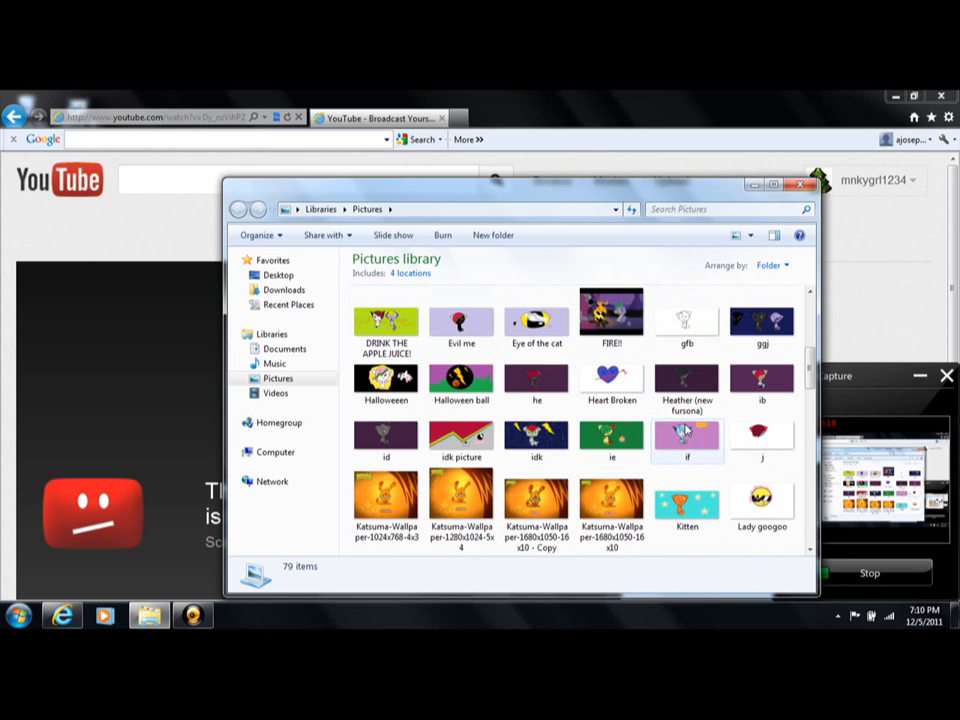
# Step: Open the drawing 'if' full-size in Windows Live Photo Gallery
pyautogui.doubleClick(687, 435)
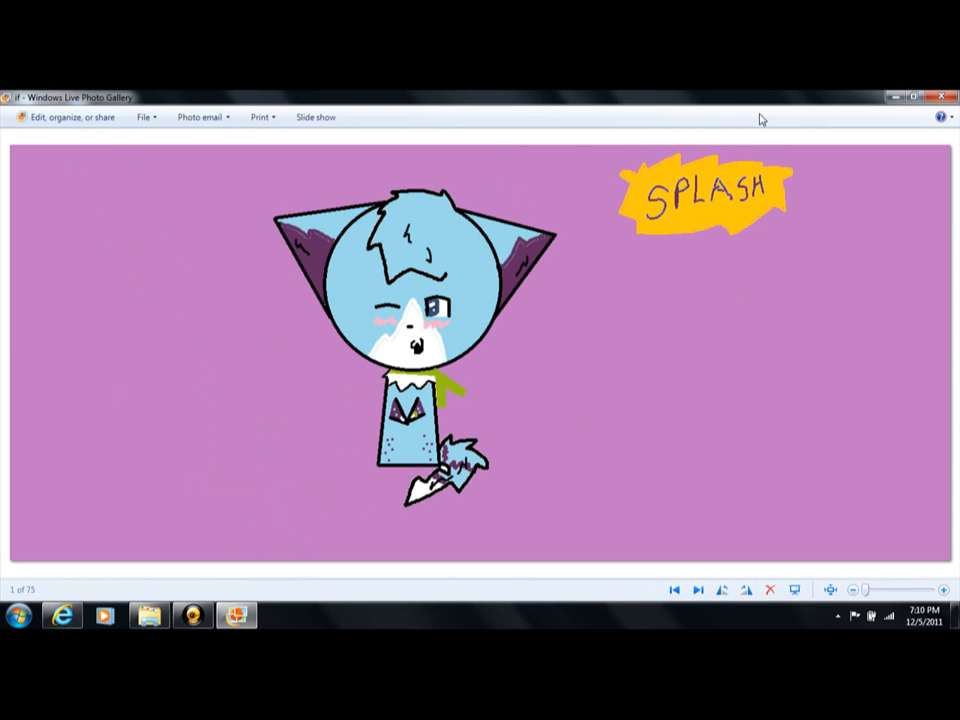
pyautogui.moveTo(380, 394)
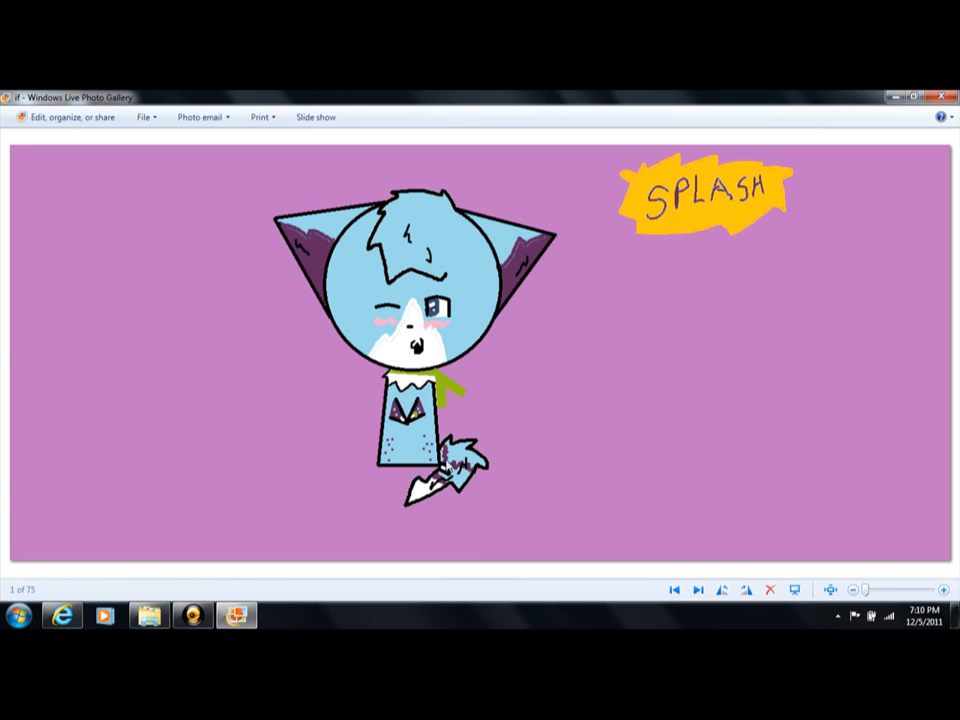
pyautogui.moveTo(681, 238)
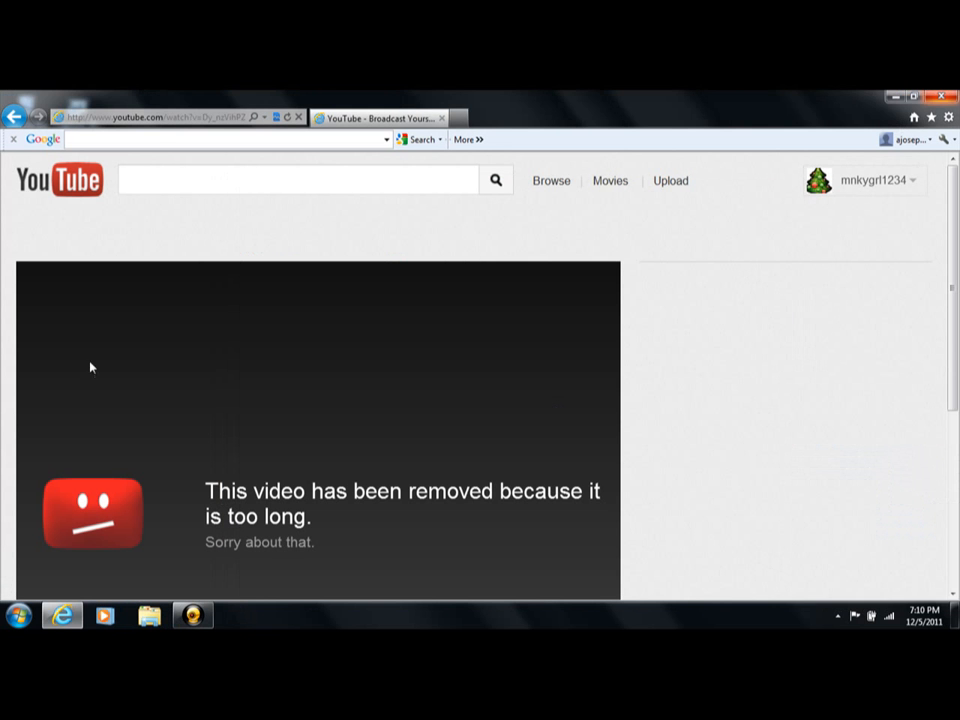
# Step: Delete the rejected video 'To Splashkittyartist!' from Video Manager's uploaded list
pyautogui.scroll(-3)
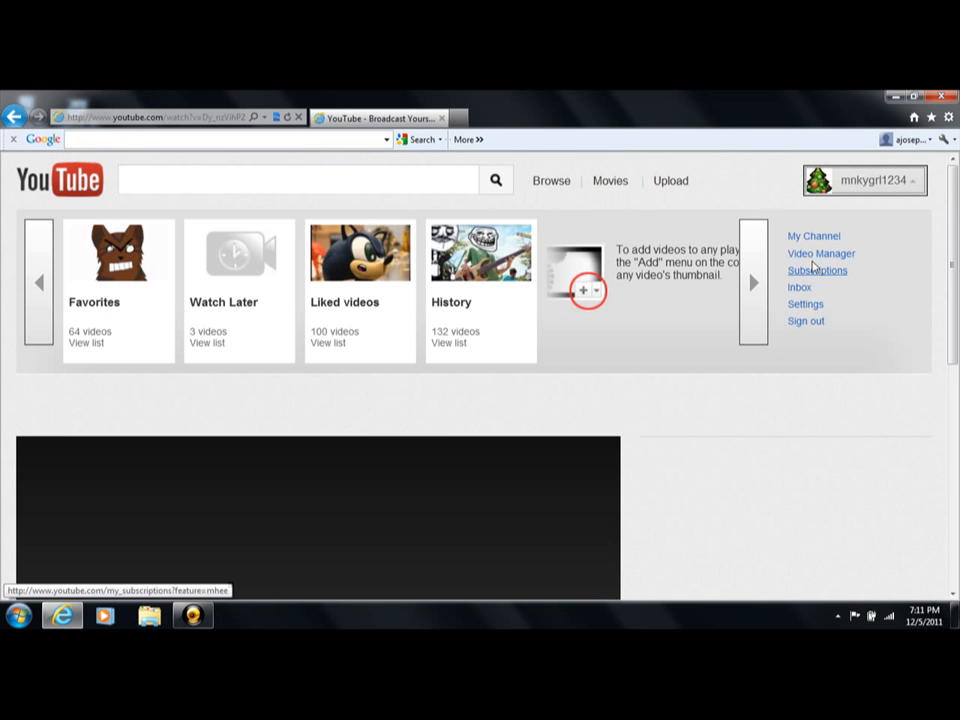
pyautogui.click(821, 253)
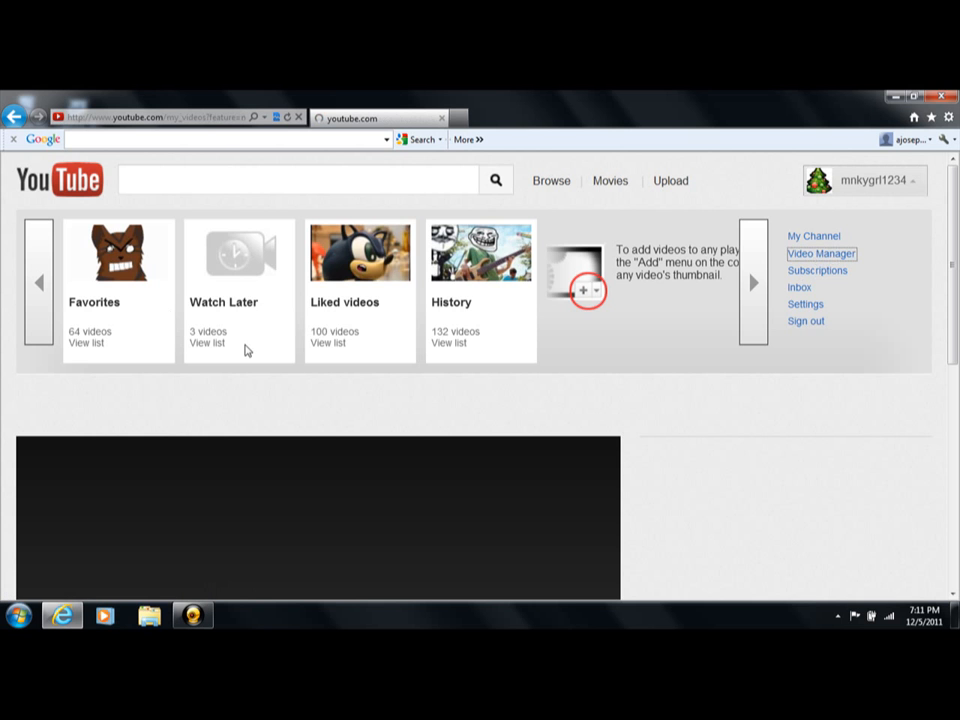
pyautogui.click(821, 253)
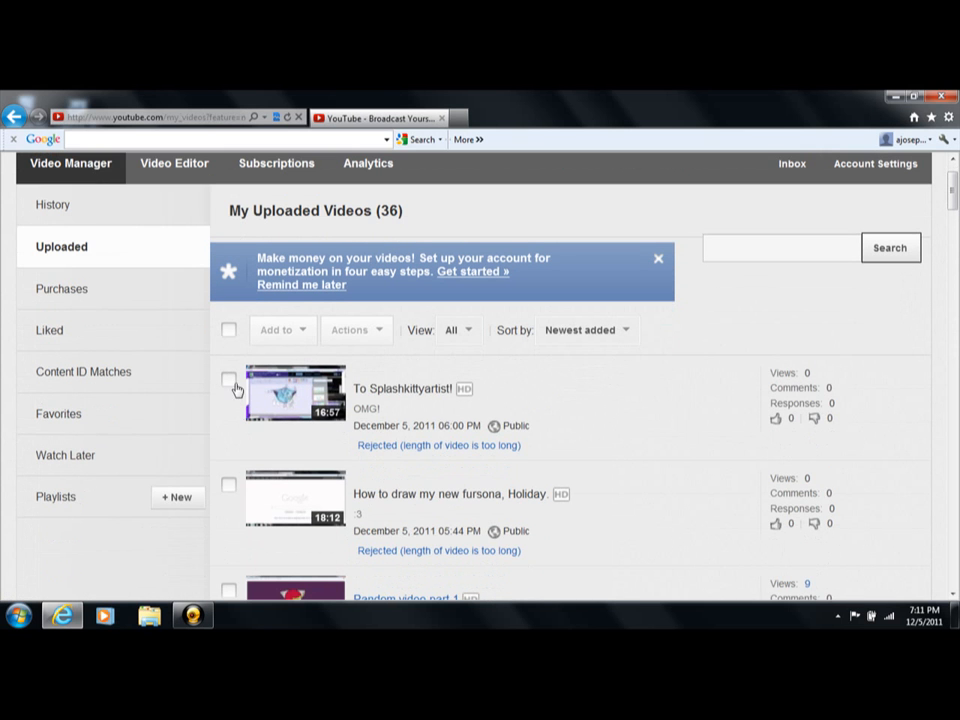
pyautogui.click(351, 330)
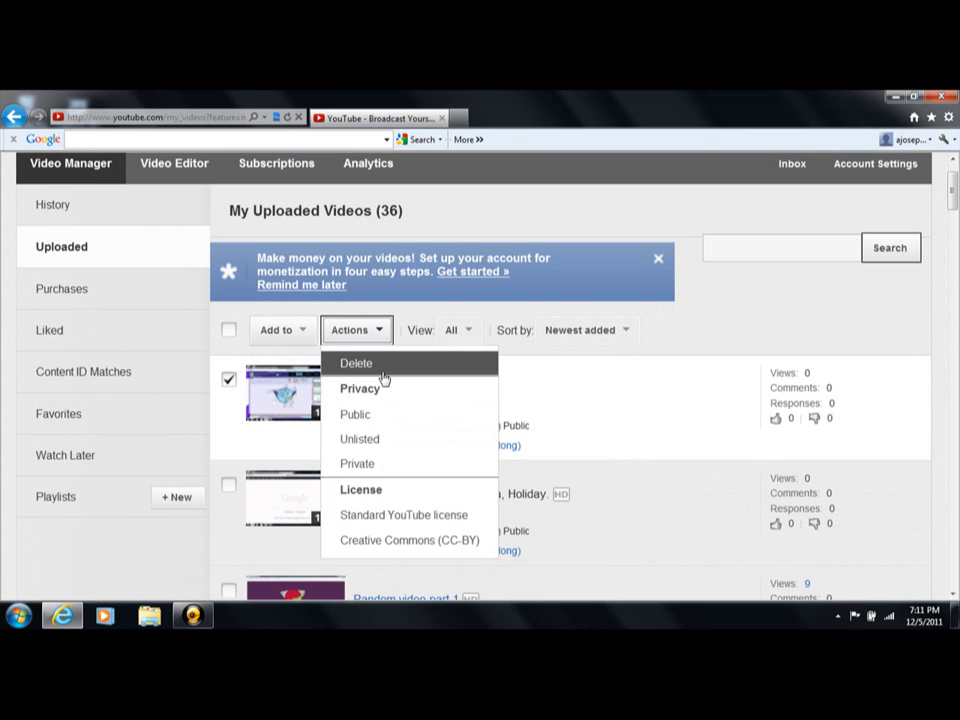
pyautogui.click(357, 363)
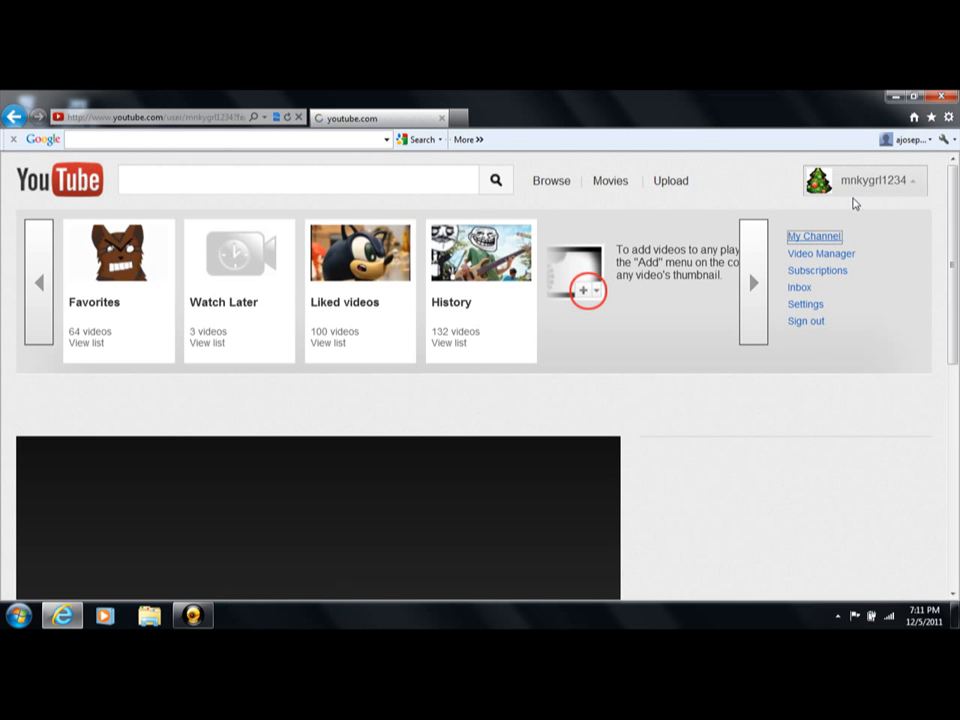
# Step: Go to My Channel, then reopen the account options menu
pyautogui.click(814, 236)
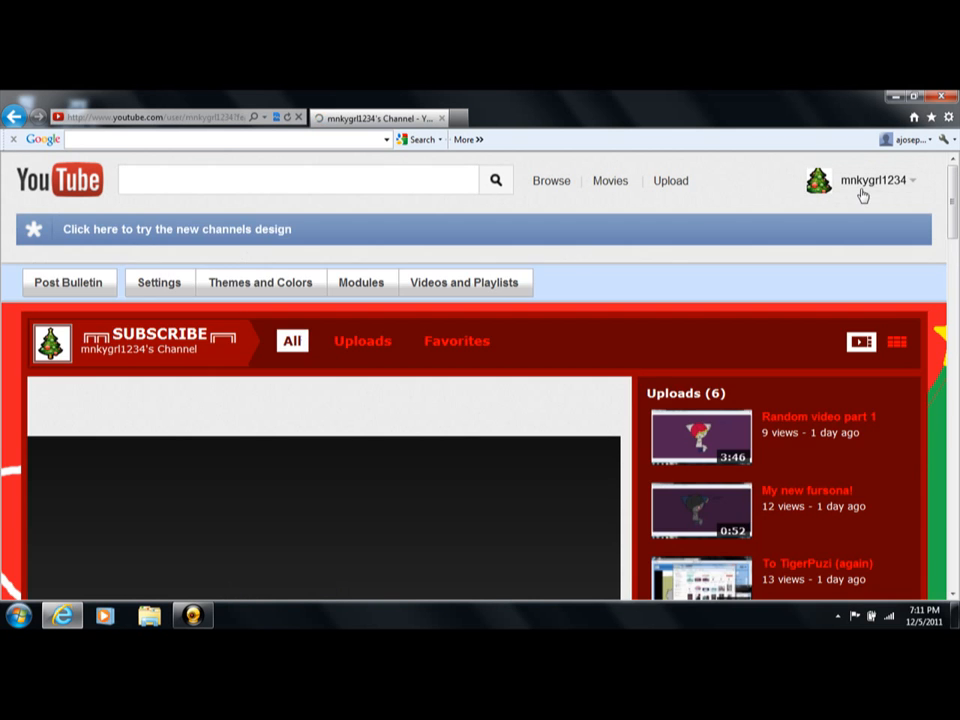
pyautogui.click(875, 180)
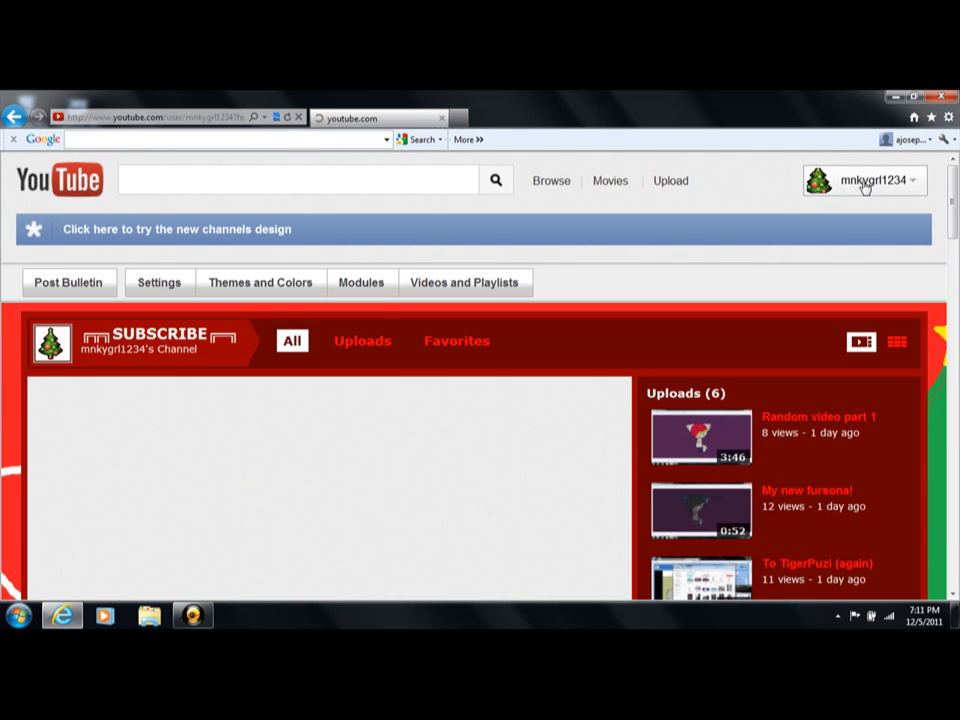
pyautogui.click(864, 180)
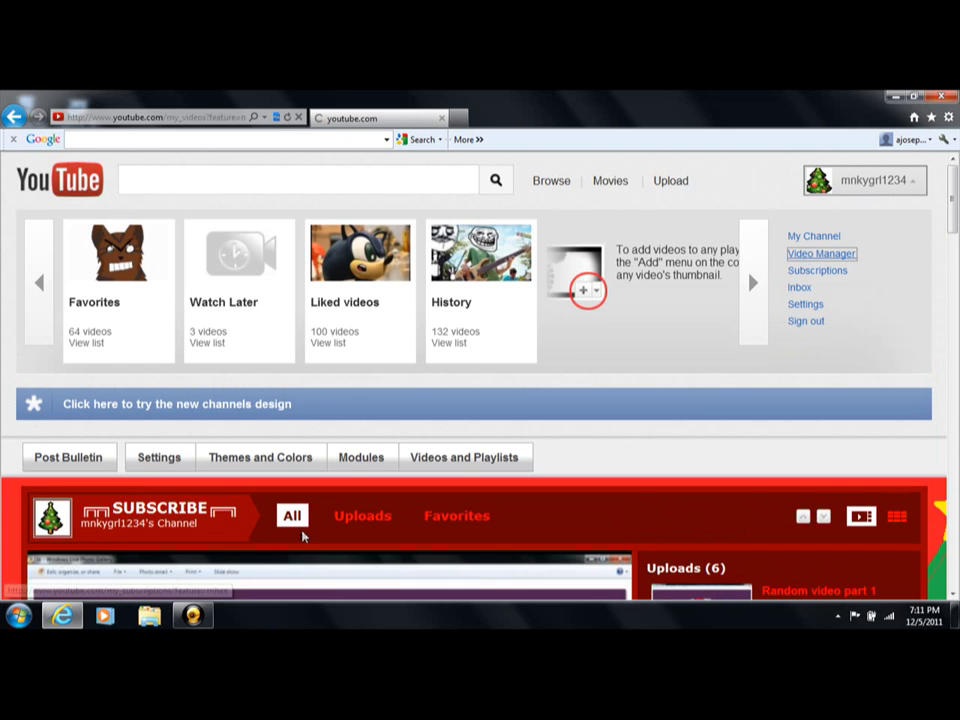
# Step: Delete the rejected 'How to draw my new fursona, Holiday.' video in Video Manager
pyautogui.click(821, 253)
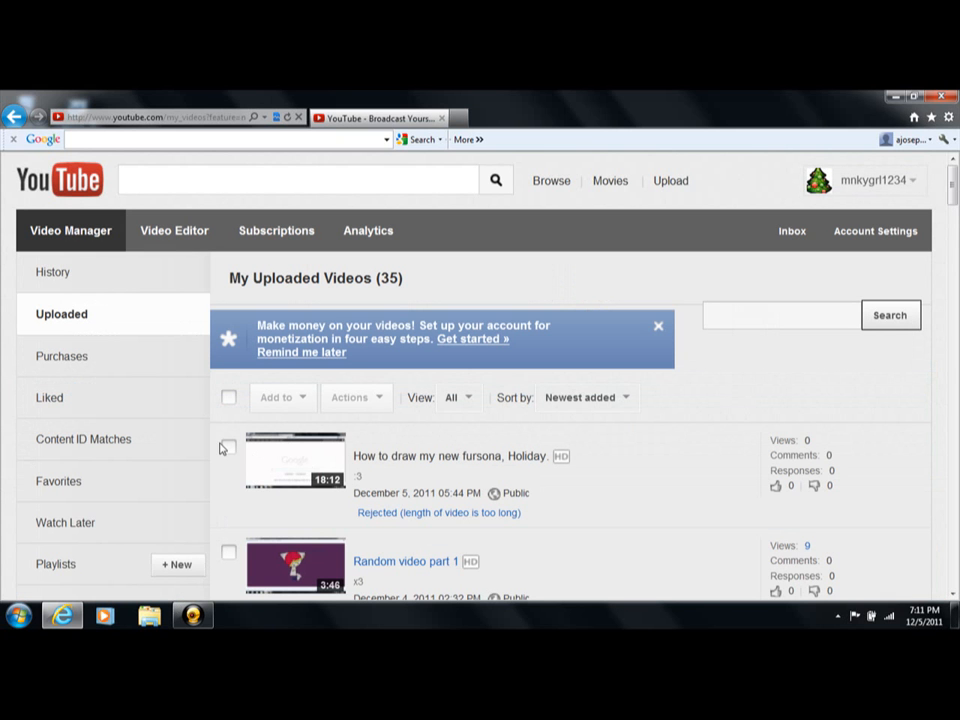
pyautogui.click(229, 447)
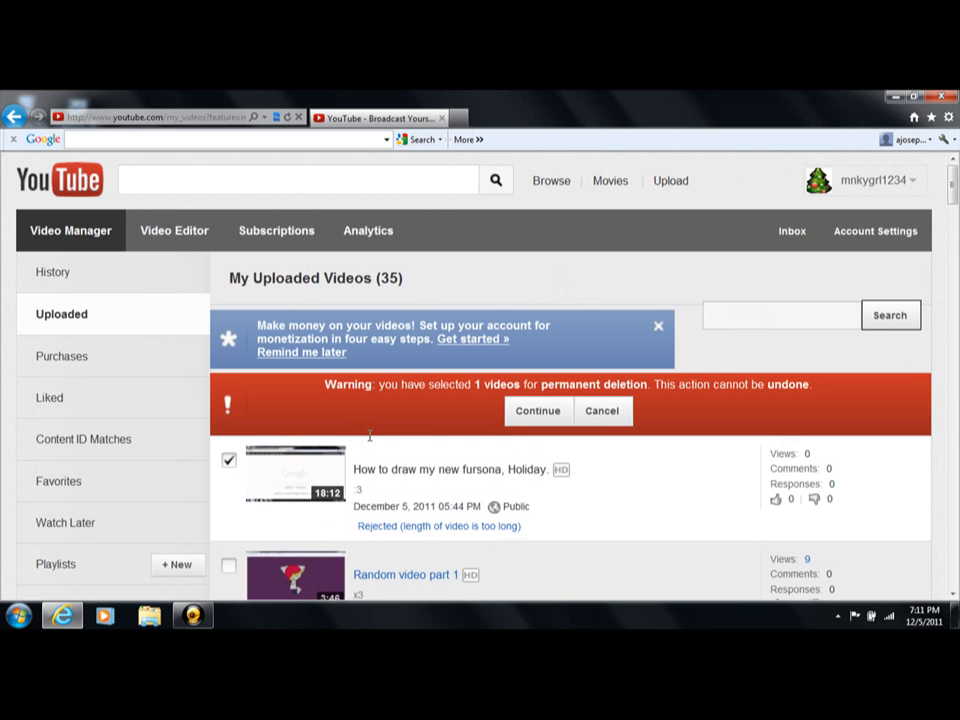
pyautogui.click(537, 411)
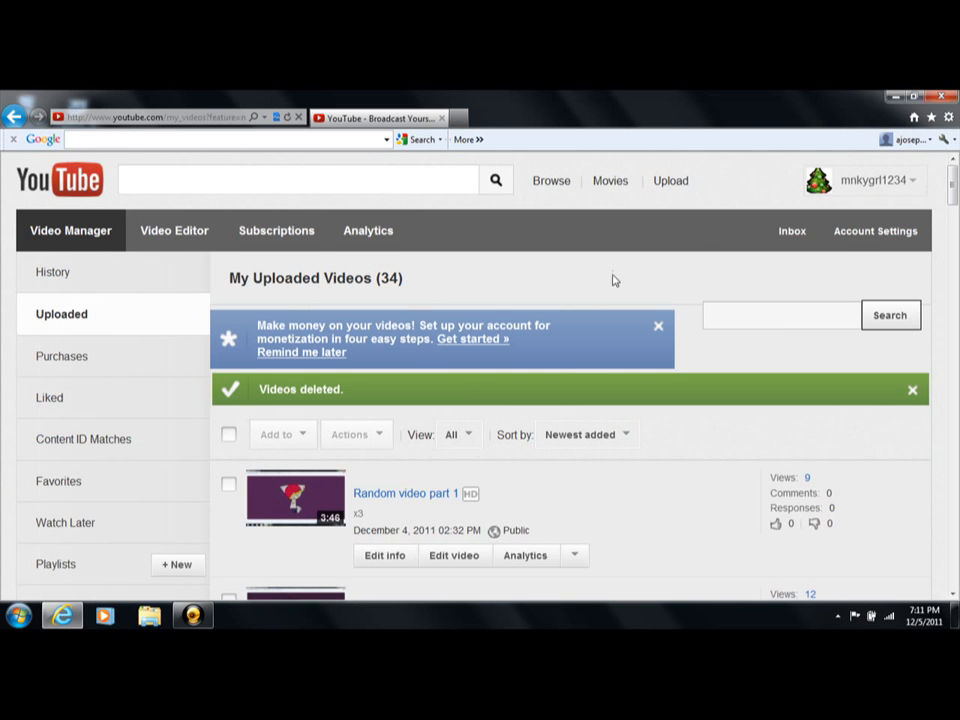